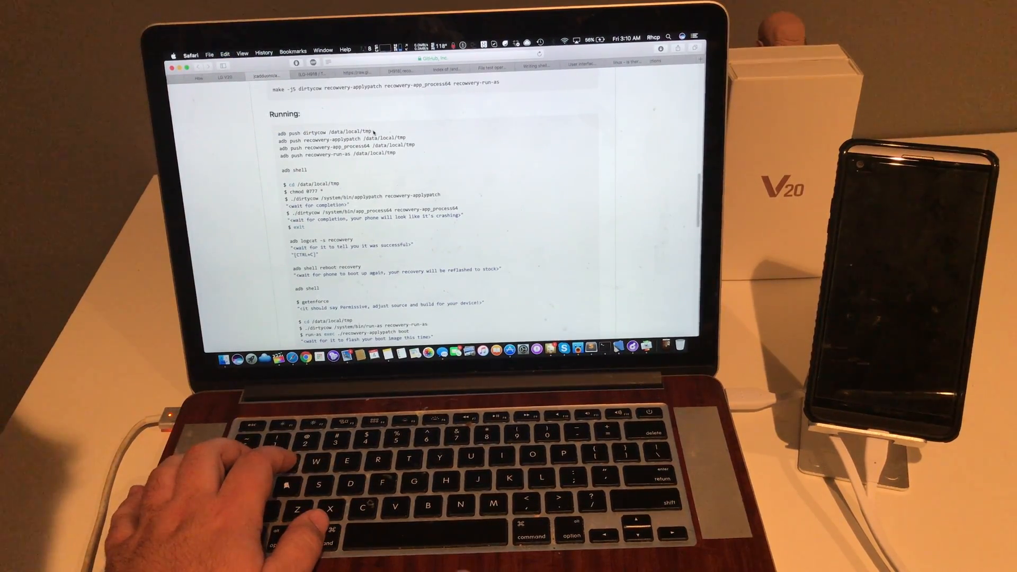
Step: Select the adb push command under the guide's Running section for copying
{"action": "double_click", "coordinate": [324, 132]}
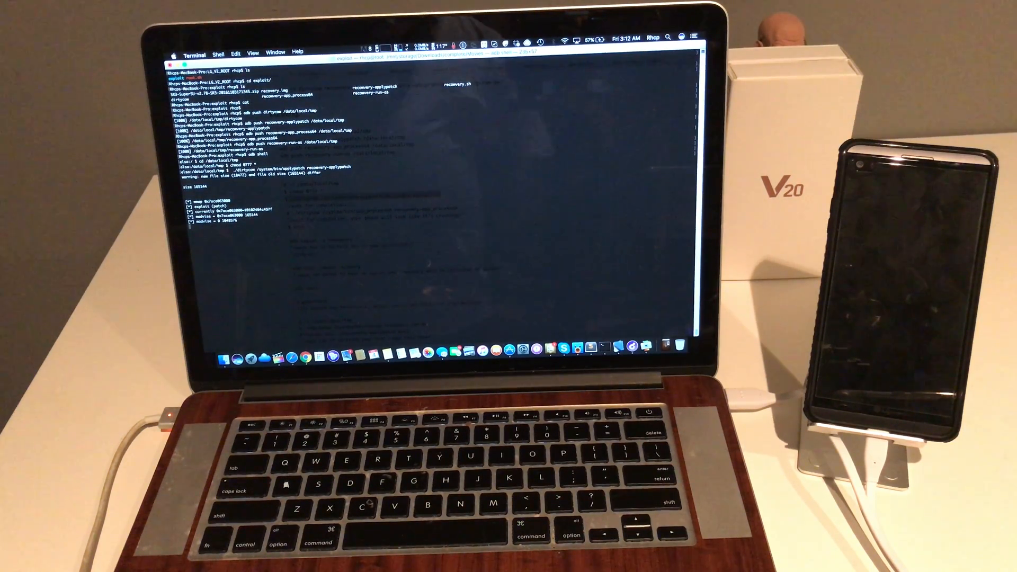
Step: Run ./dirtycow /system/bin/app_process64 recovery-app_process64 on the phone, then return to the guide
{"action": "key", "text": "Return"}
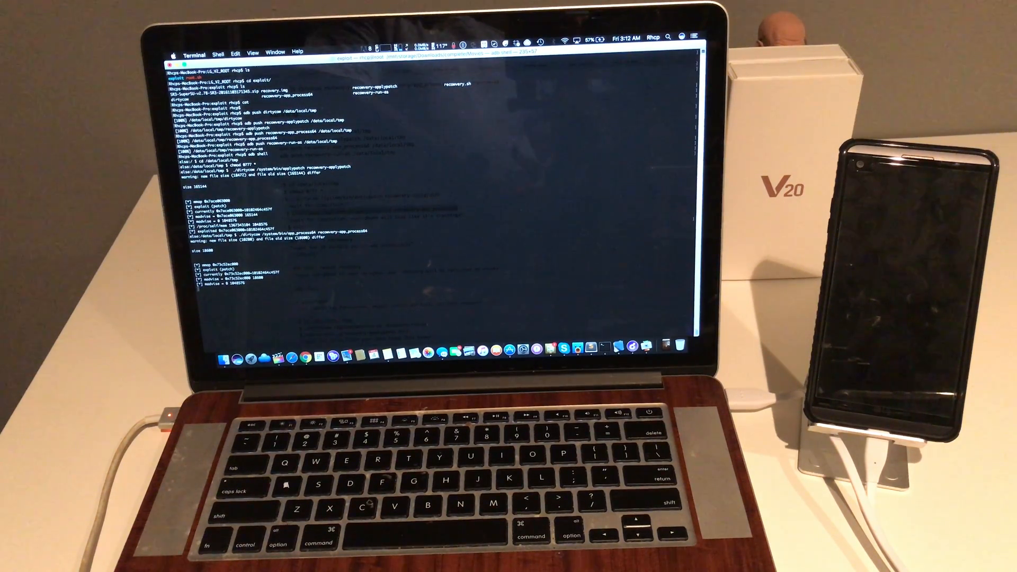
{"action": "key", "text": "Return"}
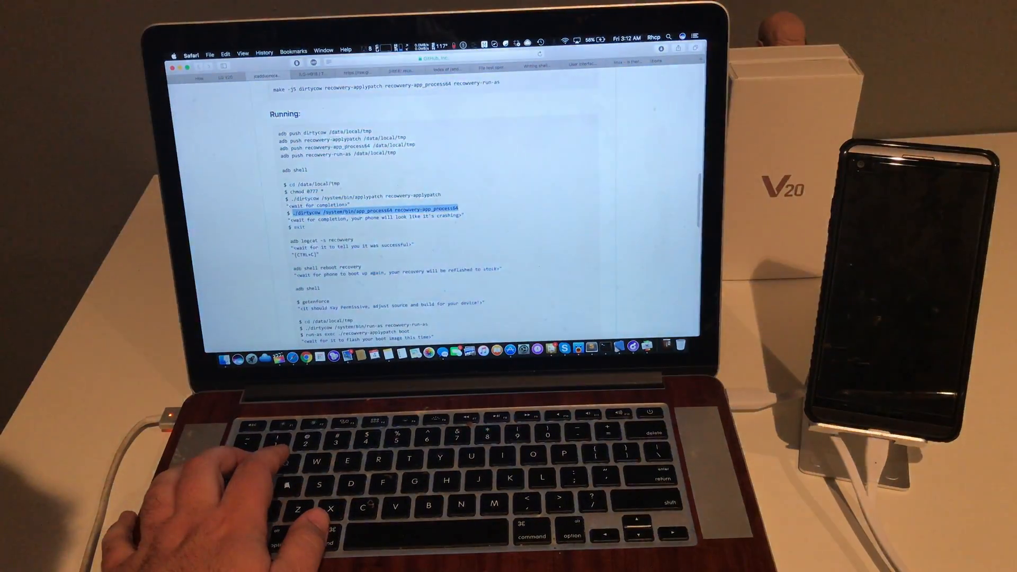
{"action": "scroll", "scroll_direction": "down", "scroll_amount": 3}
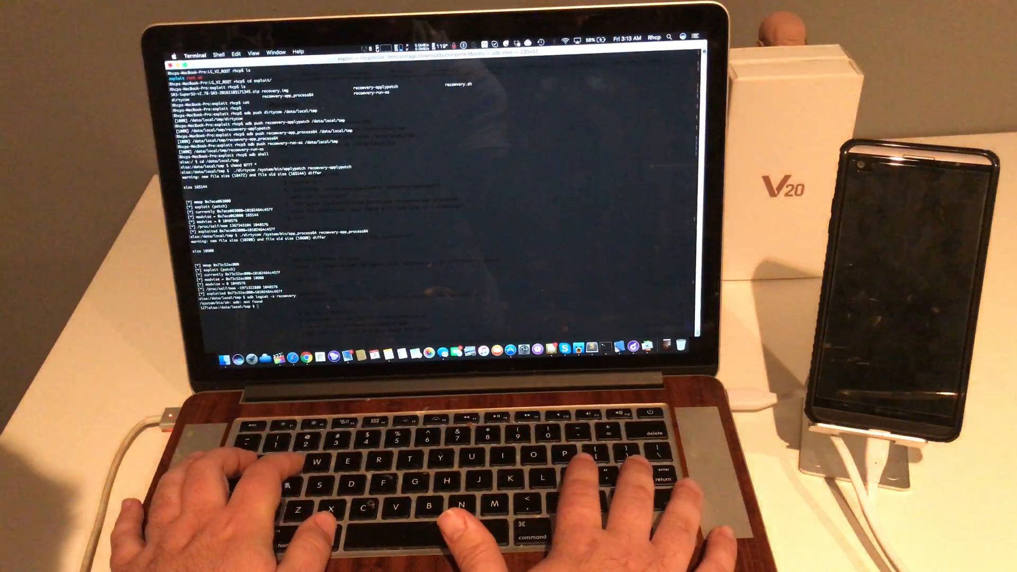
Step: Leave the adb shell with exit before watching the recovery log
{"action": "type", "text": "exit"}
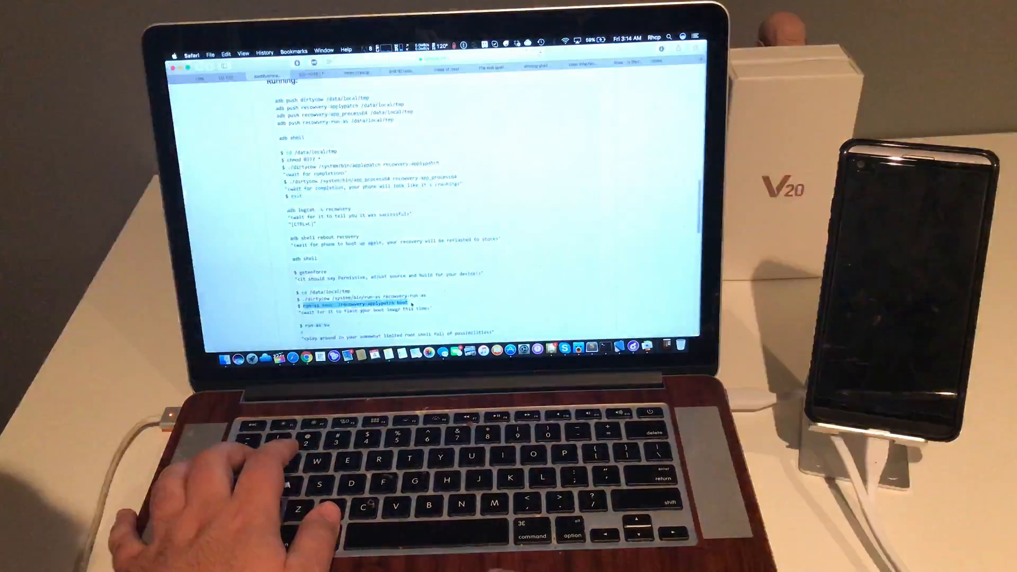
Step: Scroll the guide to the run-as exec ./recovery-applypatch boot line
{"action": "scroll", "scroll_direction": "down", "scroll_amount": 3}
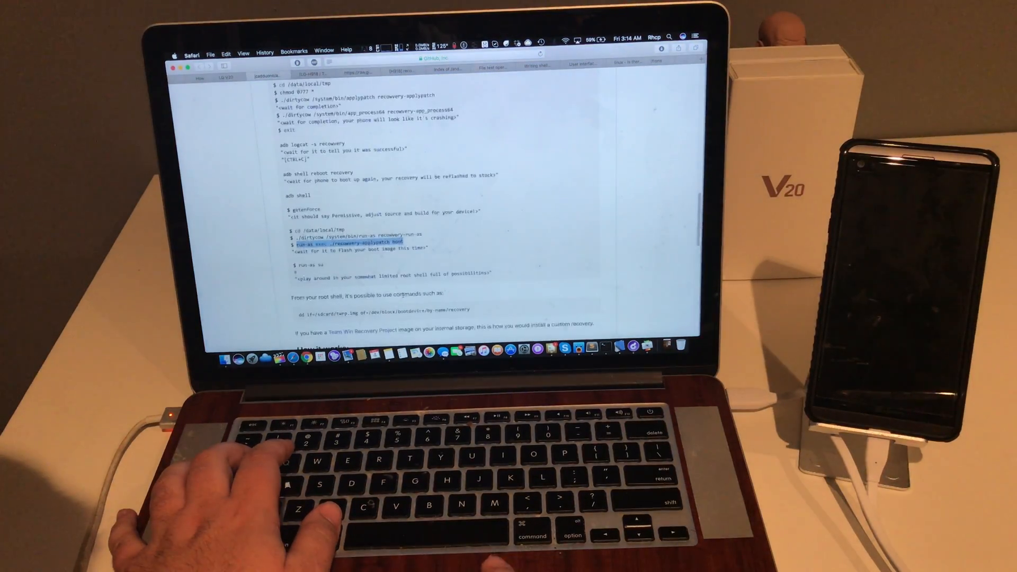